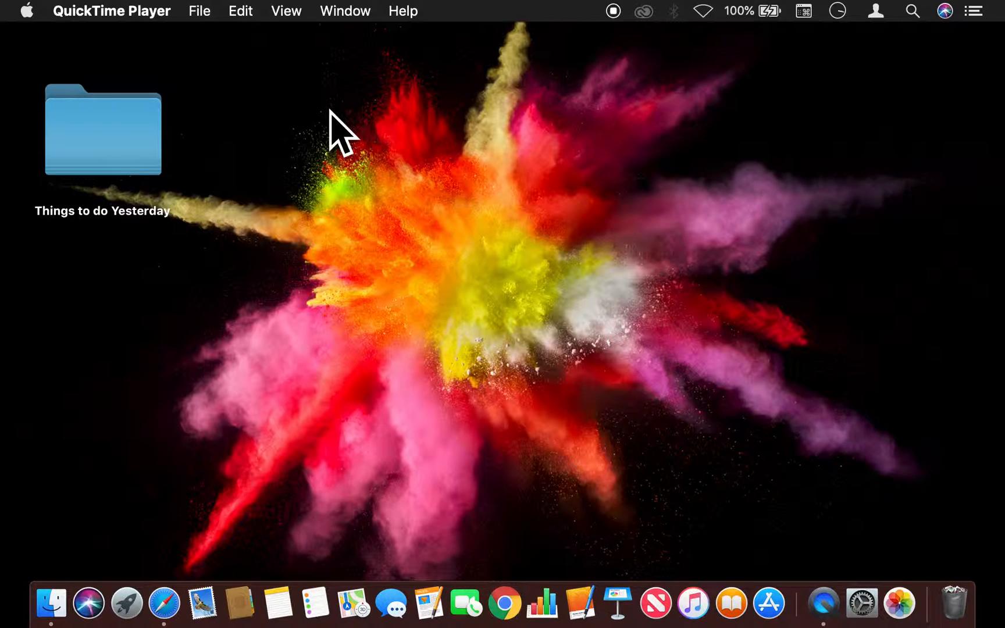
pyautogui.moveTo(411, 135)
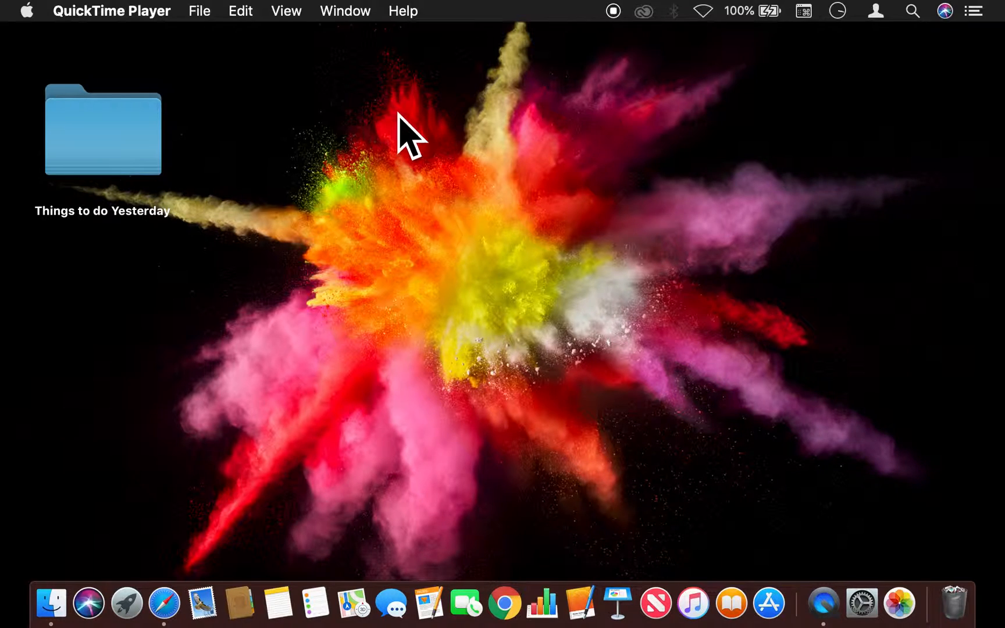
pyautogui.moveTo(519, 135)
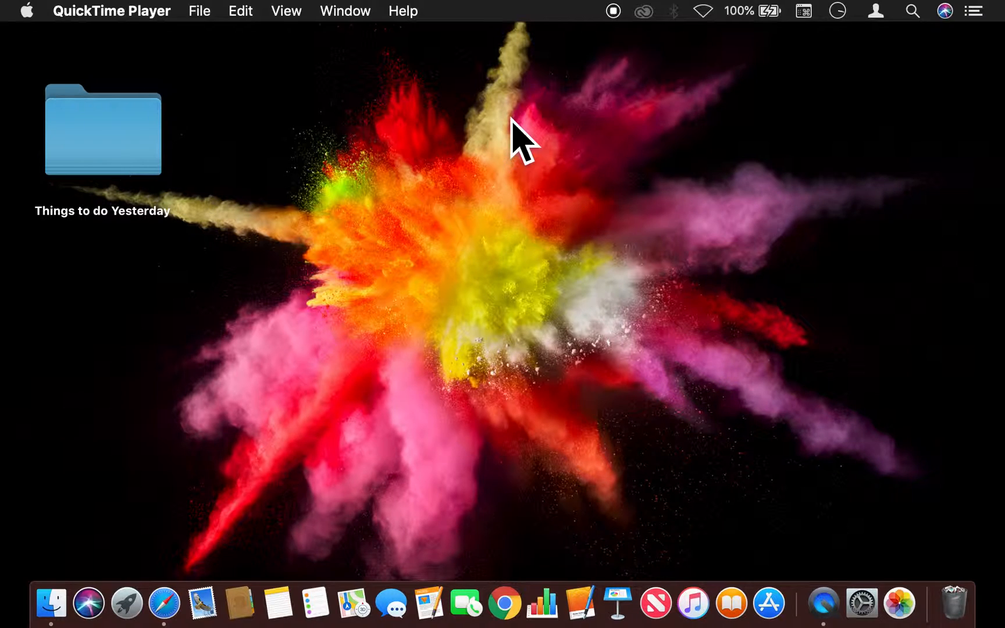
pyautogui.moveTo(688, 190)
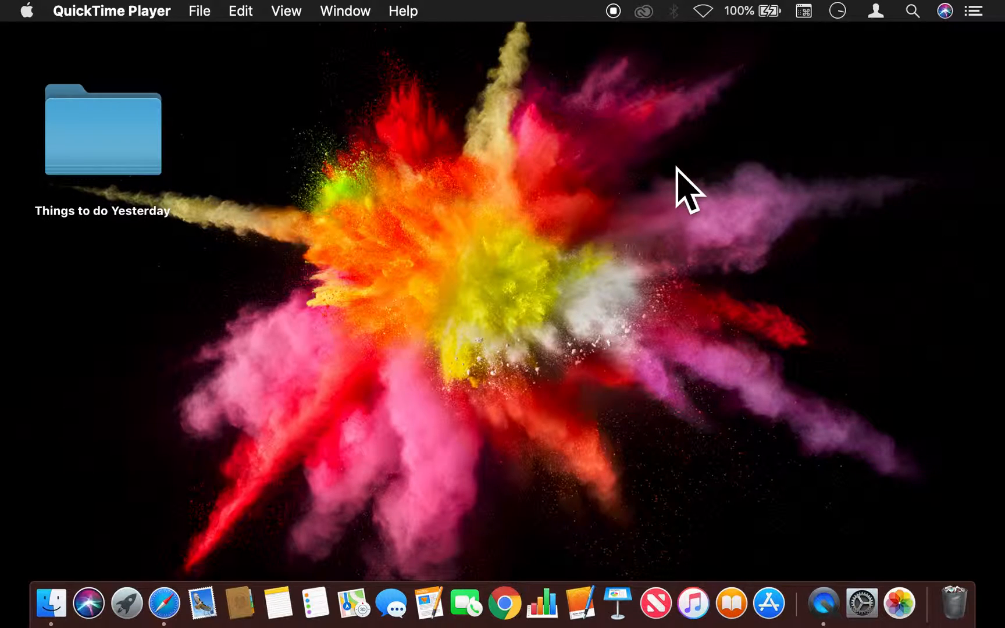
pyautogui.moveTo(743, 199)
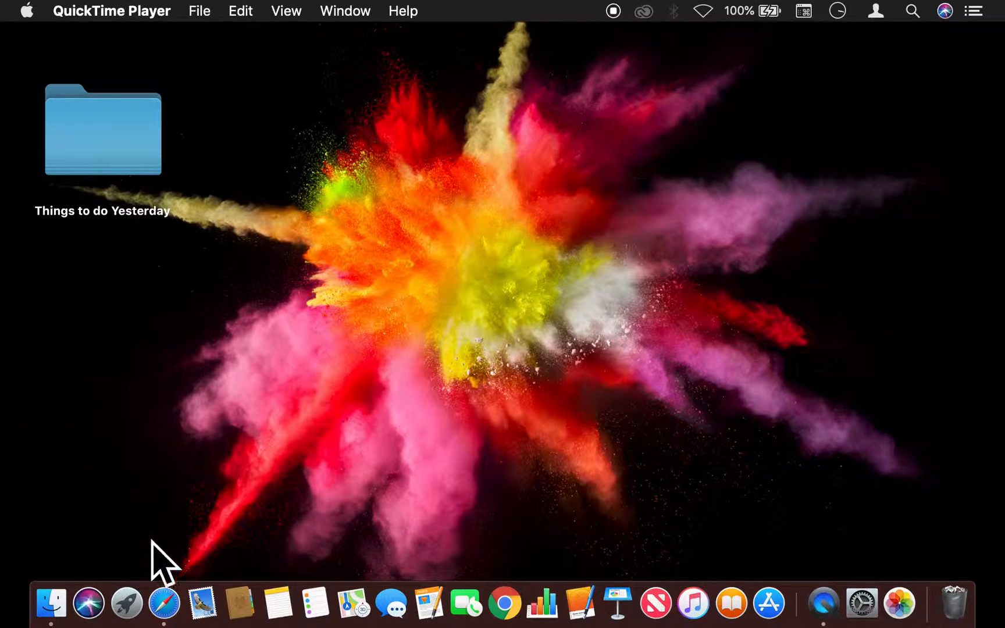
# - Show the Launchpad grid of all installed applications from the Dock
pyautogui.click(127, 603)
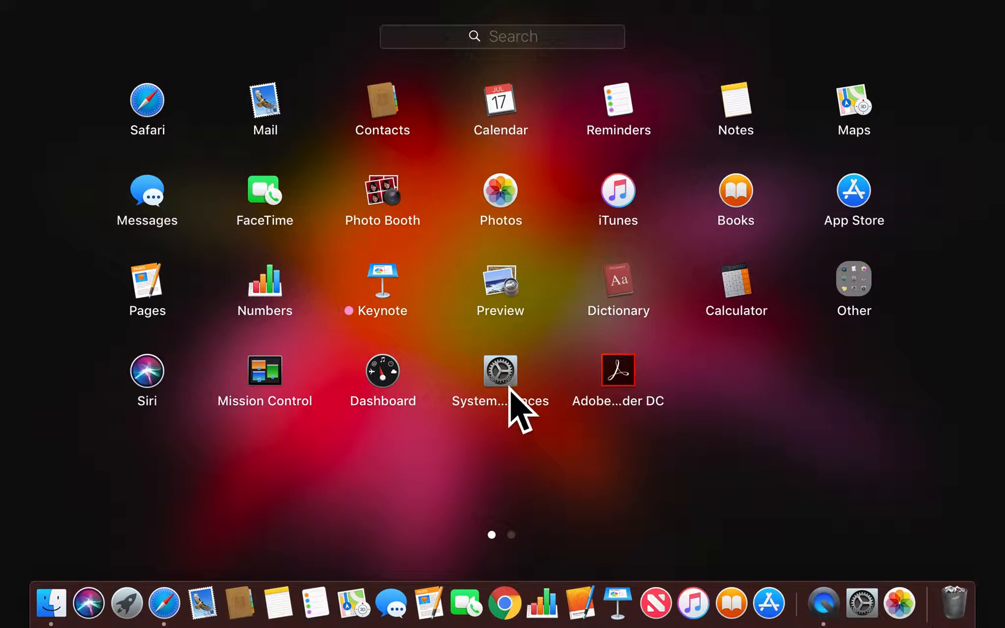
# - Launch System Preferences from the Launchpad grid
pyautogui.click(500, 372)
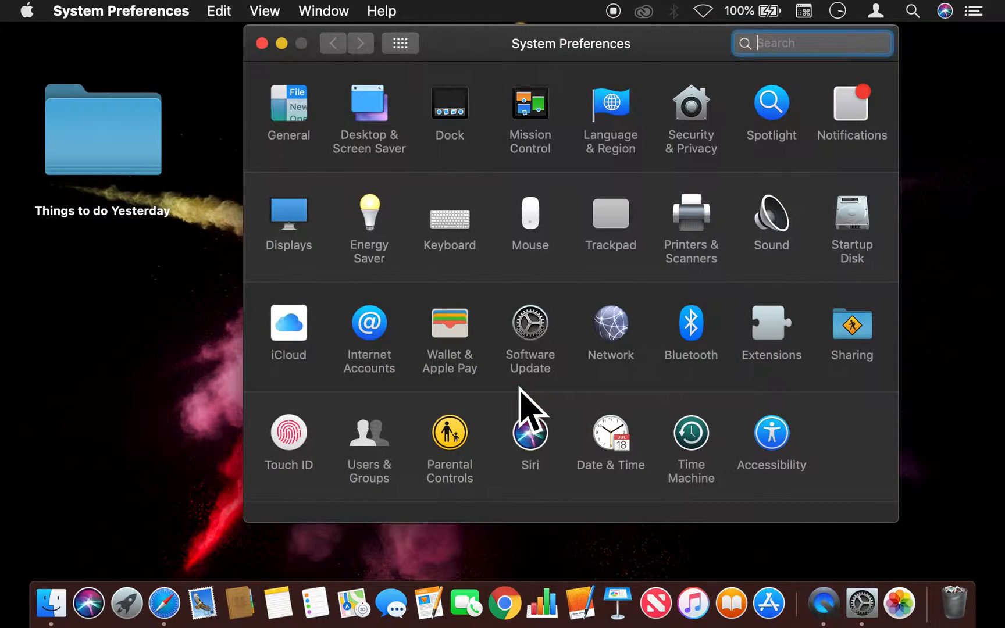
pyautogui.moveTo(346, 356)
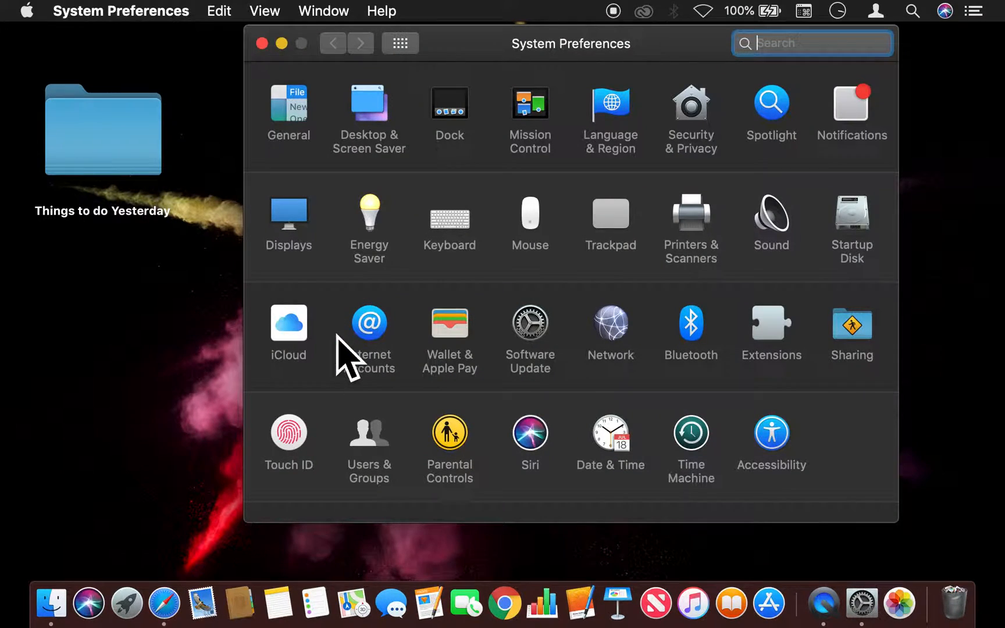
pyautogui.moveTo(300, 410)
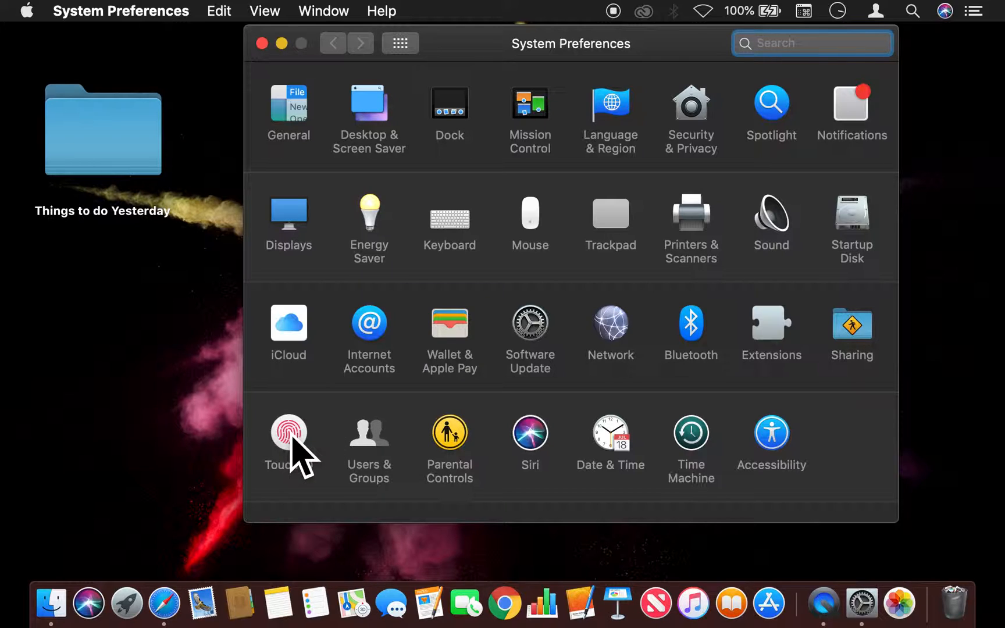
# - Go to the Touch ID pane showing Finger 1 and its three enabled uses
pyautogui.click(288, 431)
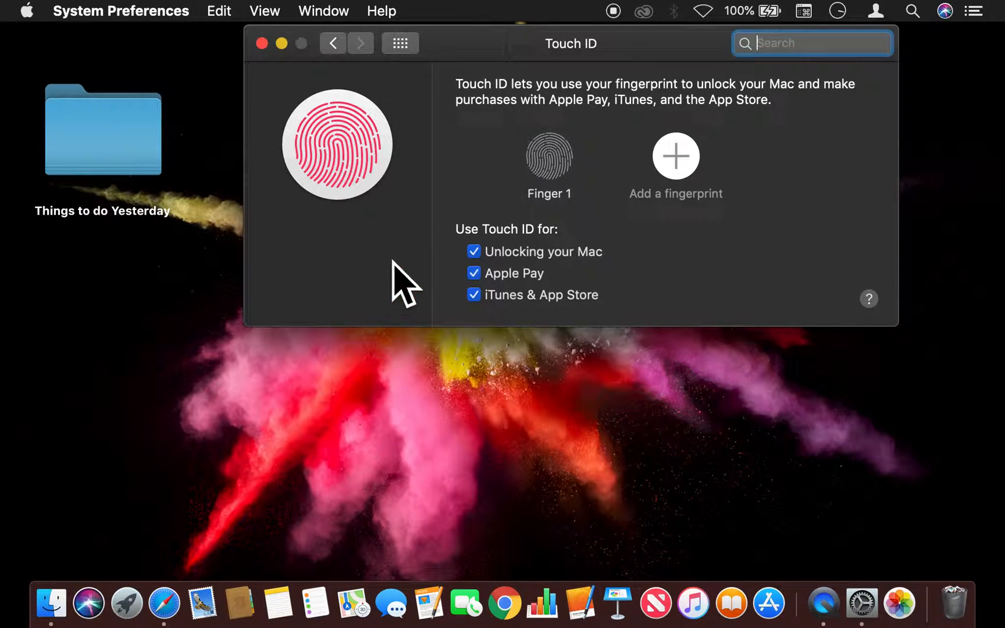
pyautogui.moveTo(552, 118)
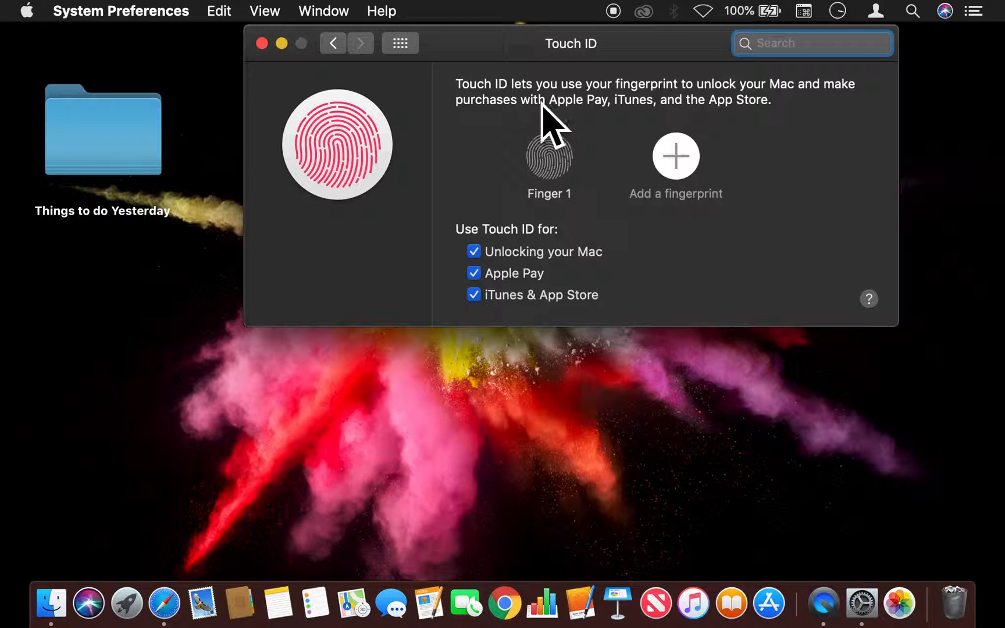
pyautogui.moveTo(692, 119)
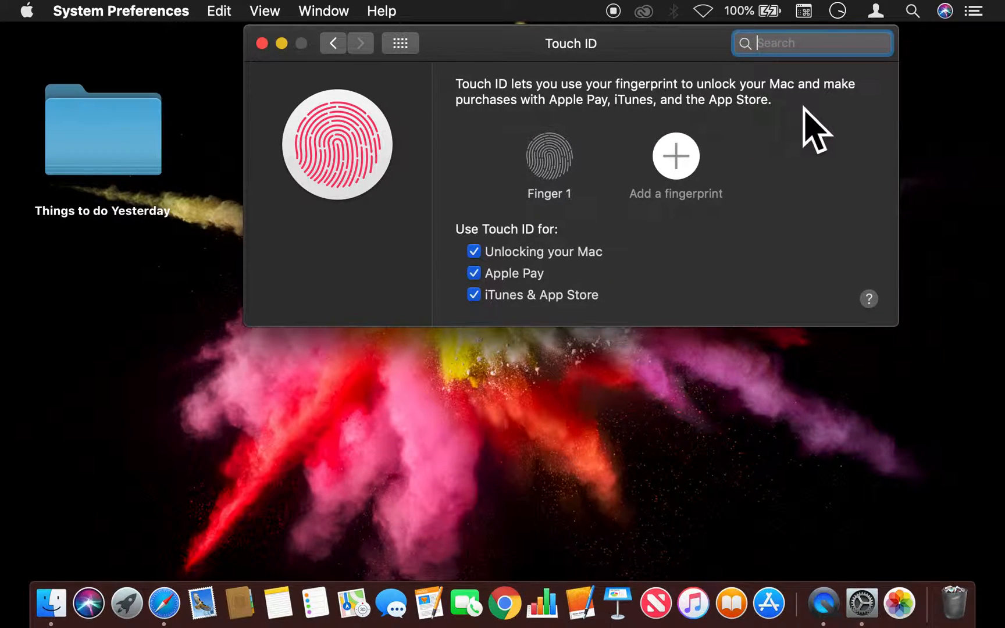
pyautogui.moveTo(674, 141)
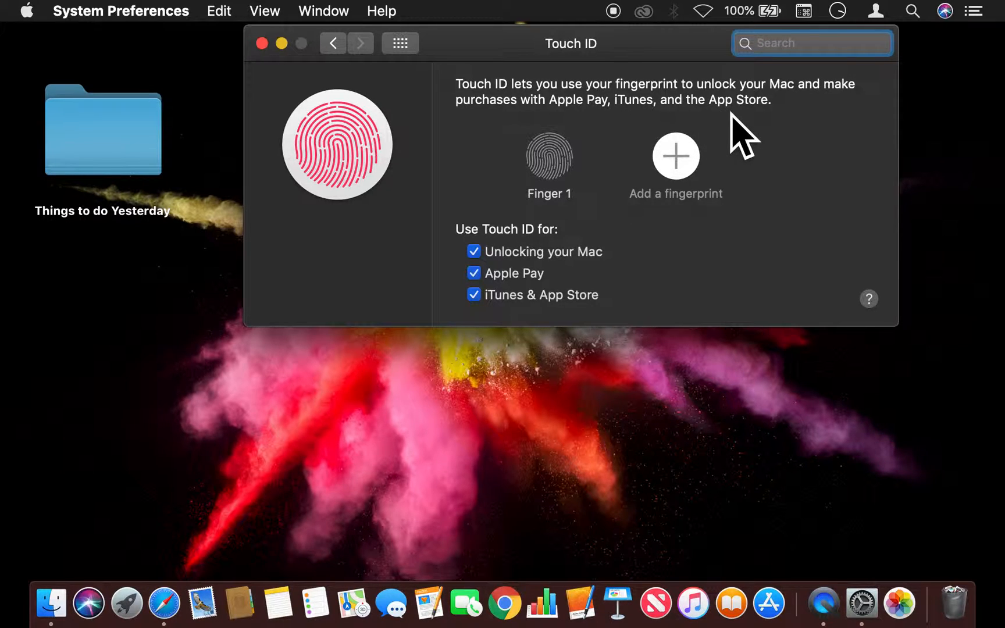
pyautogui.moveTo(759, 179)
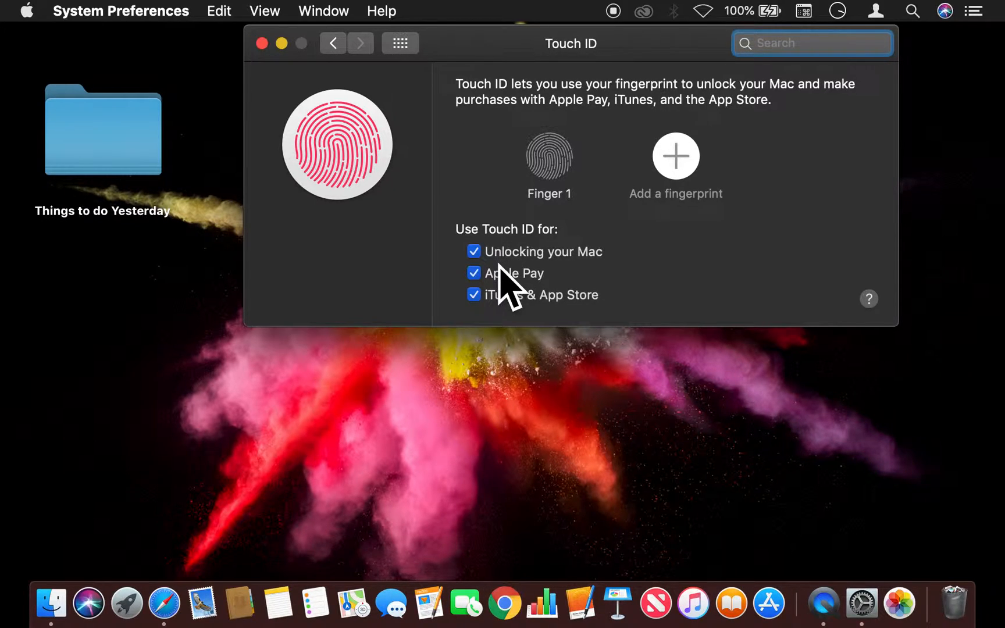
pyautogui.moveTo(608, 282)
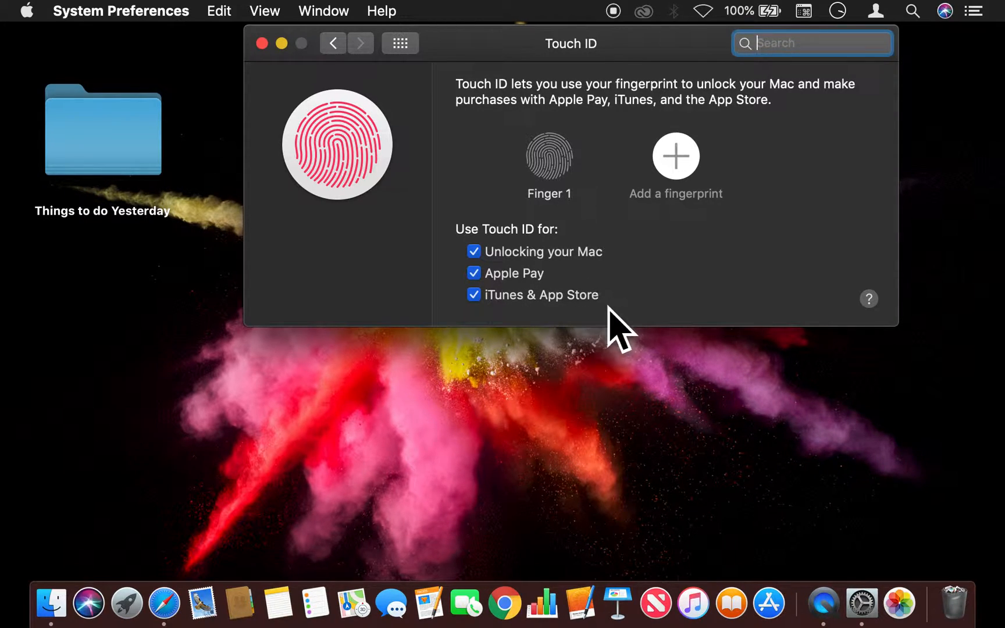
pyautogui.moveTo(513, 307)
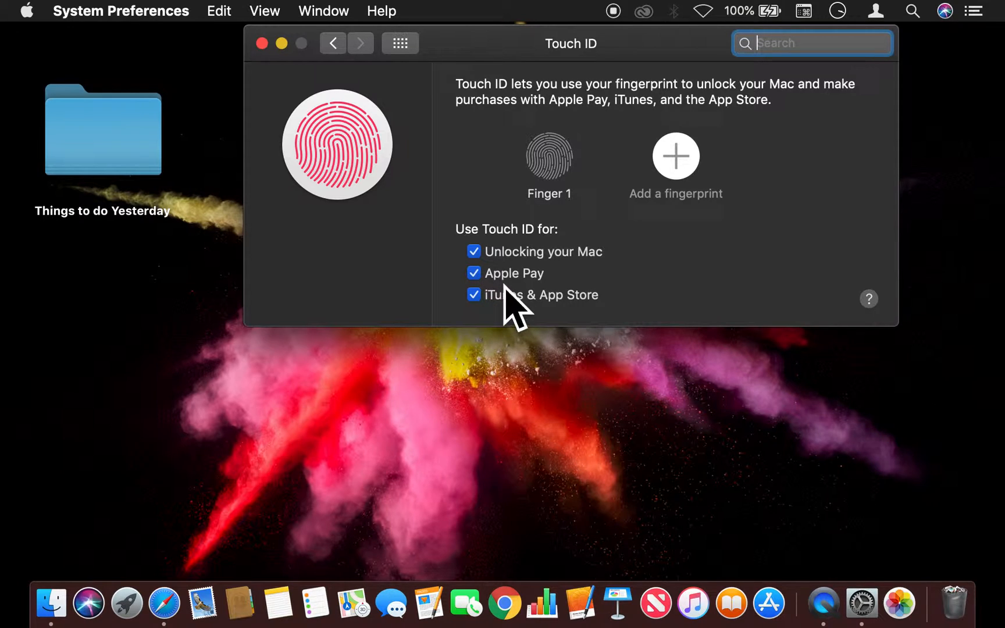
pyautogui.moveTo(586, 313)
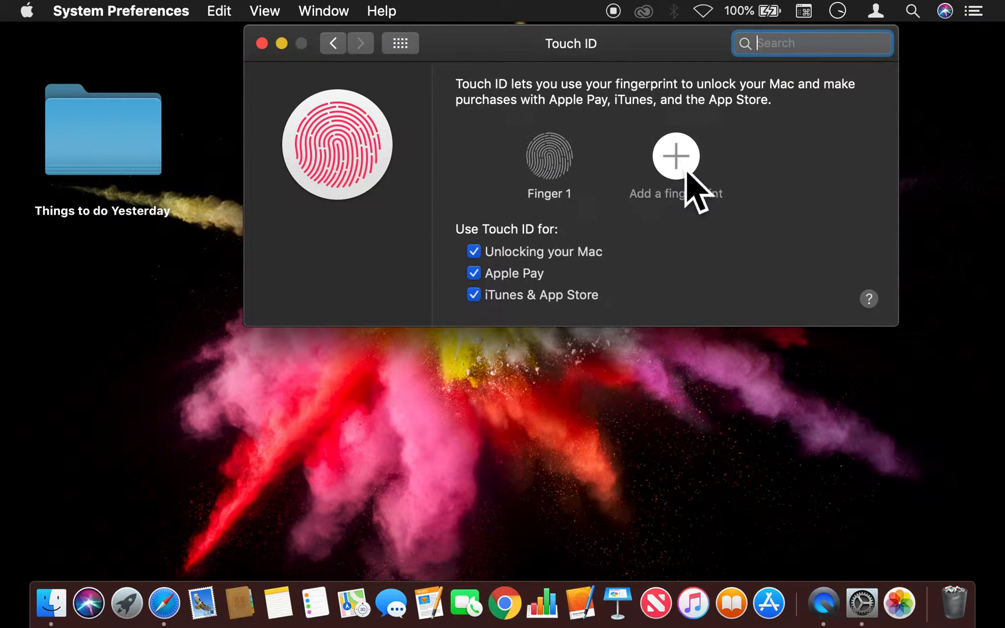
pyautogui.moveTo(658, 269)
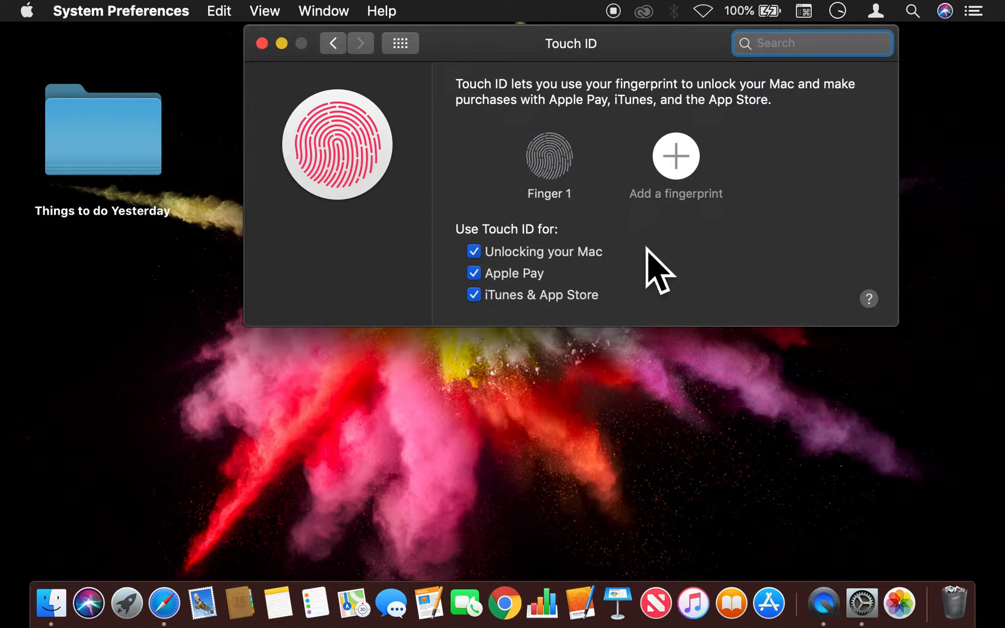
pyautogui.moveTo(635, 275)
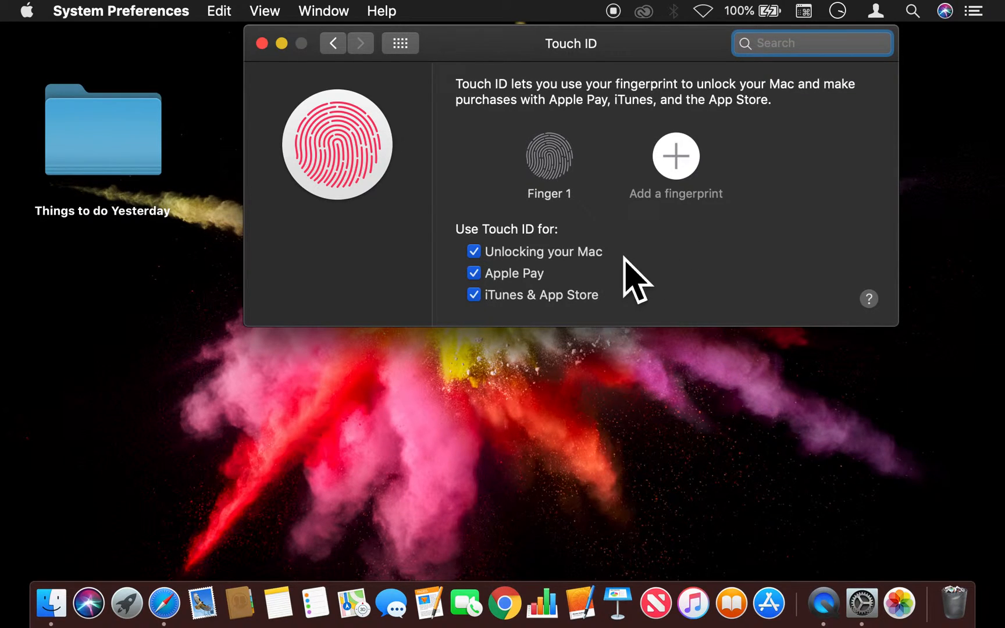
pyautogui.moveTo(644, 275)
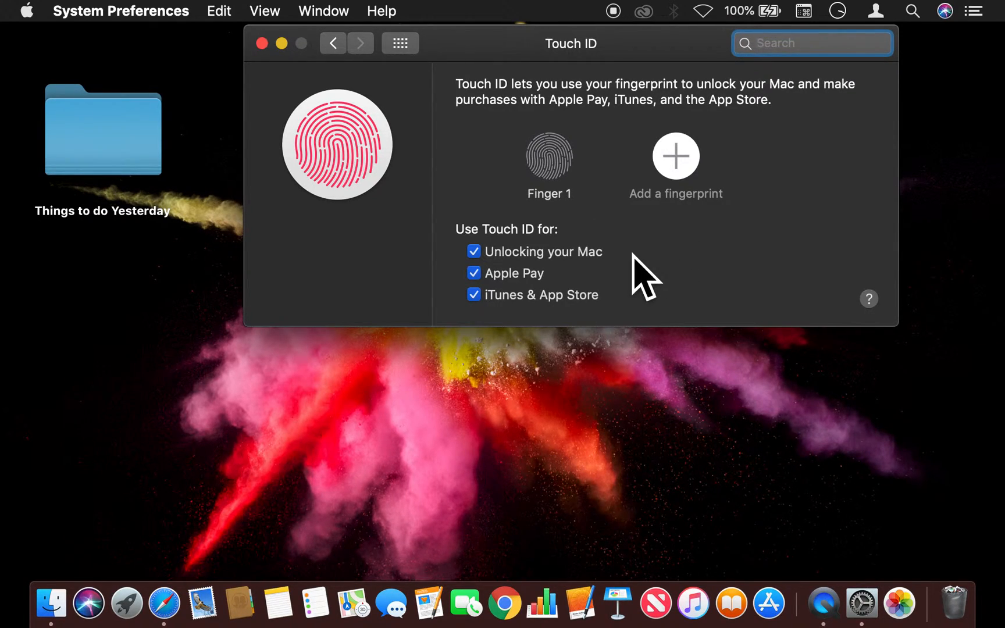